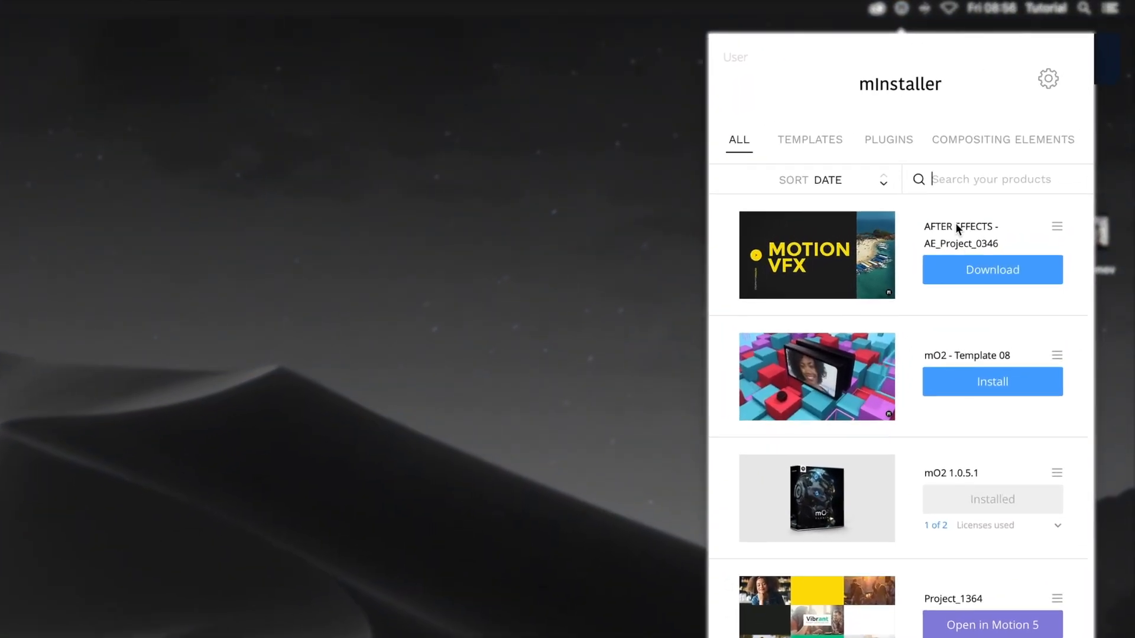
Download the AE_Project_0346 template and choose to open it in After Effects
{"action": "left_click", "coordinate": [992, 270]}
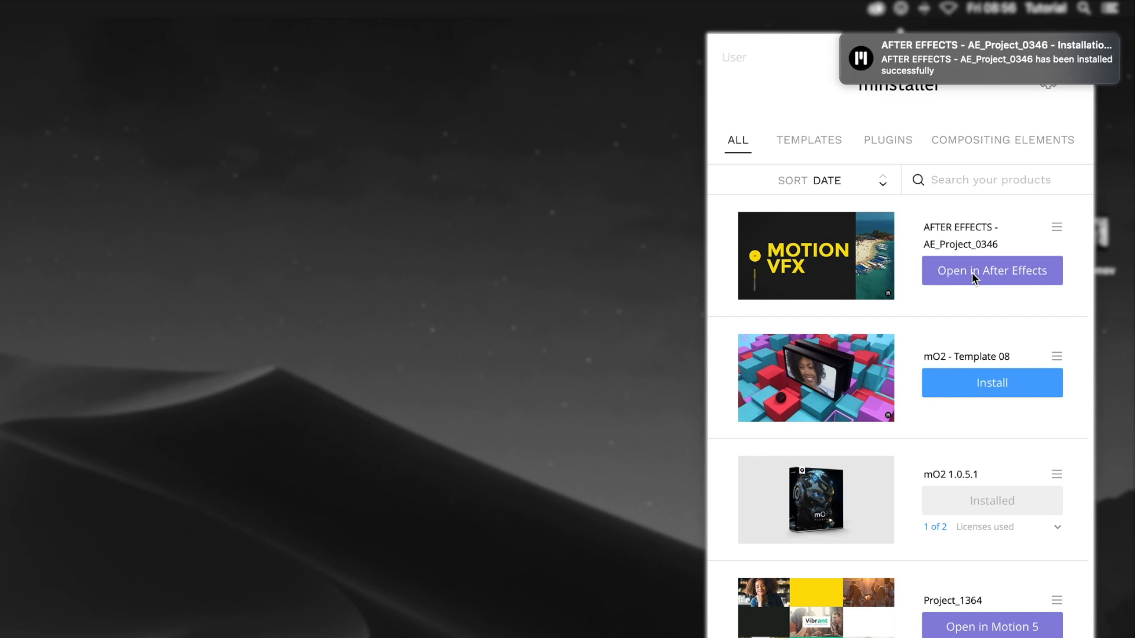
{"action": "left_click", "coordinate": [991, 271]}
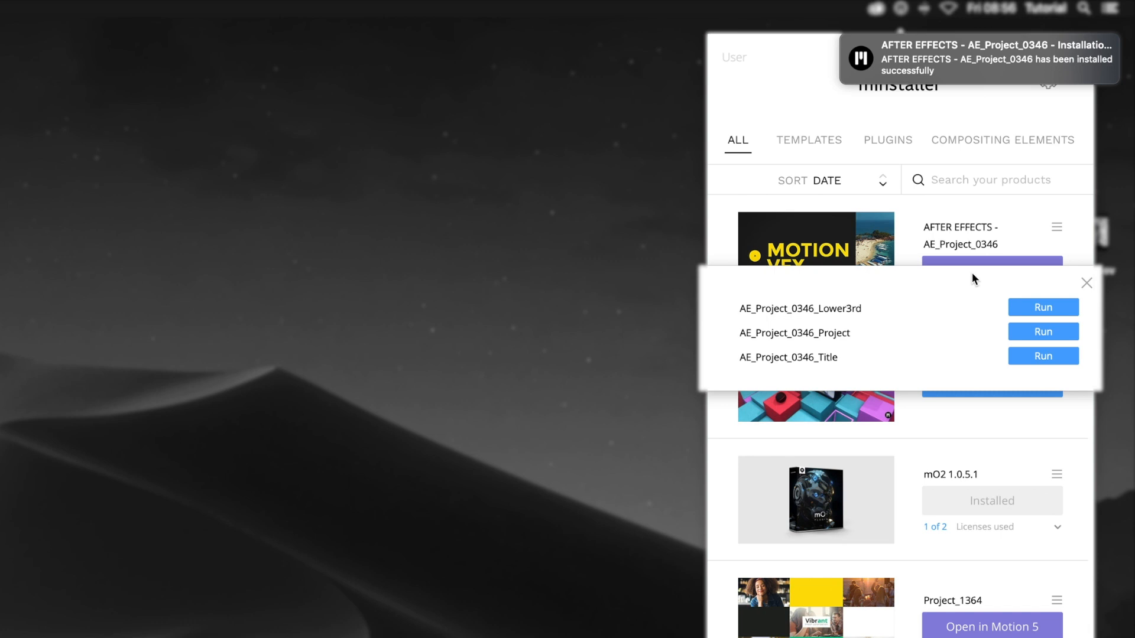
{"action": "mouse_move", "coordinate": [1024, 337]}
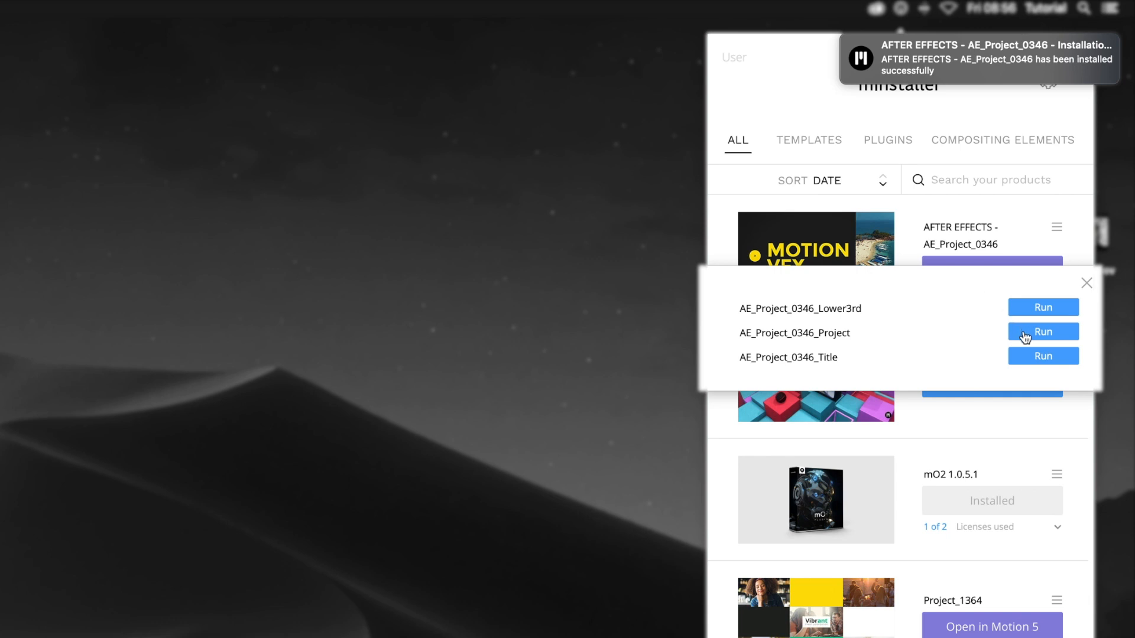
Run AE_Project_0346_Project so it loads in After Effects
{"action": "left_click", "coordinate": [1043, 331]}
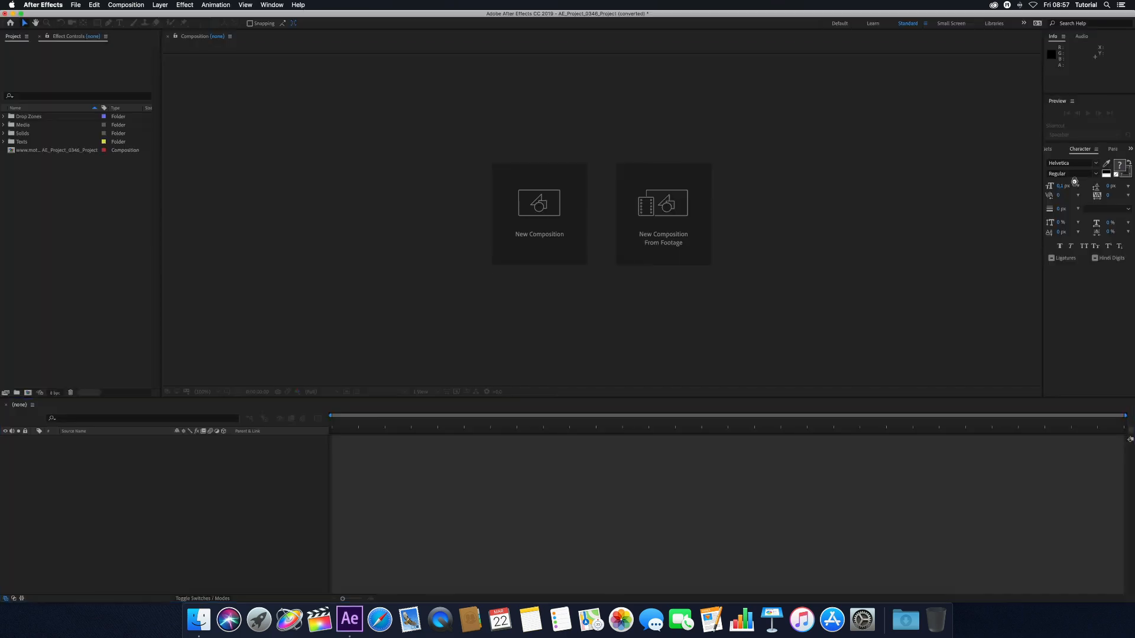
Enter the main composition's Content precomp and expand the Drop Zones folder
{"action": "double_click", "coordinate": [54, 150]}
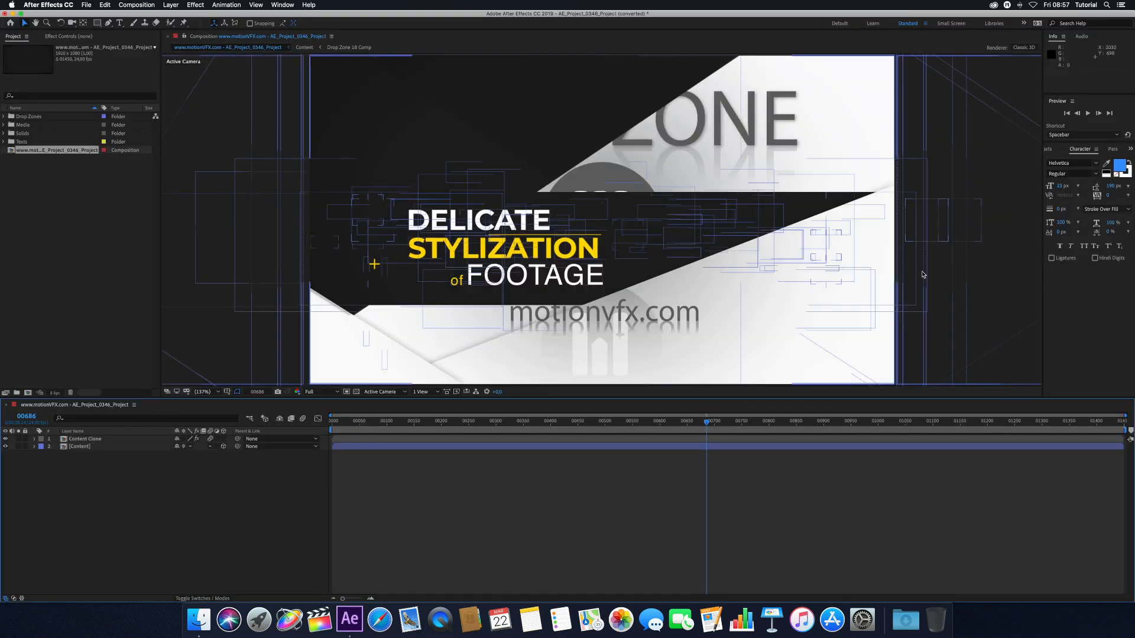
{"action": "left_click", "coordinate": [579, 421]}
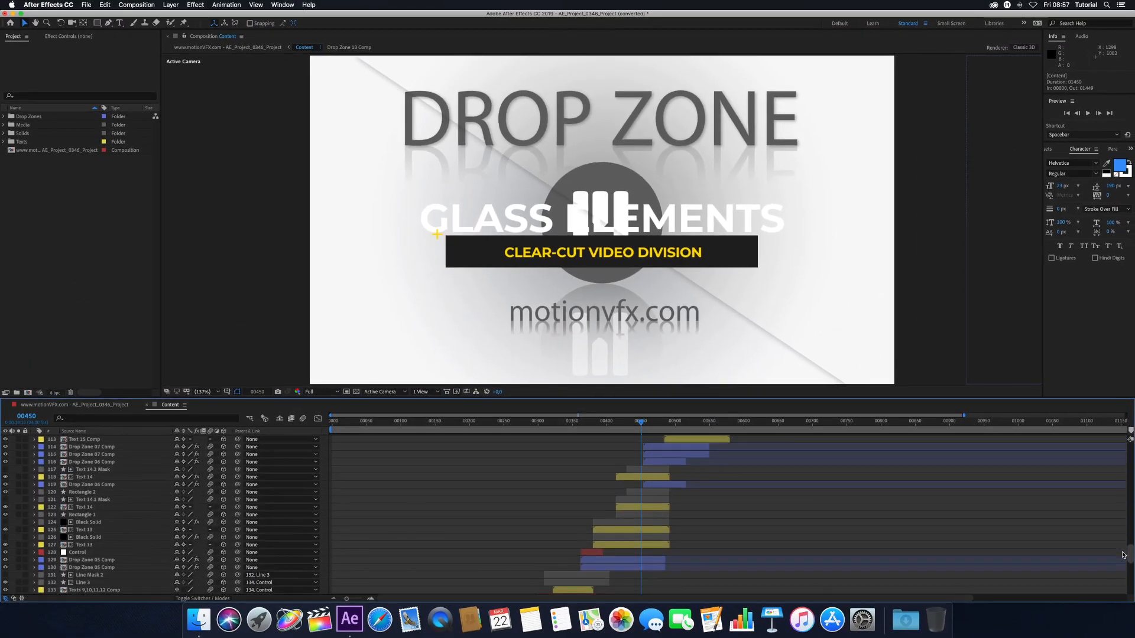
{"action": "left_click", "coordinate": [91, 548]}
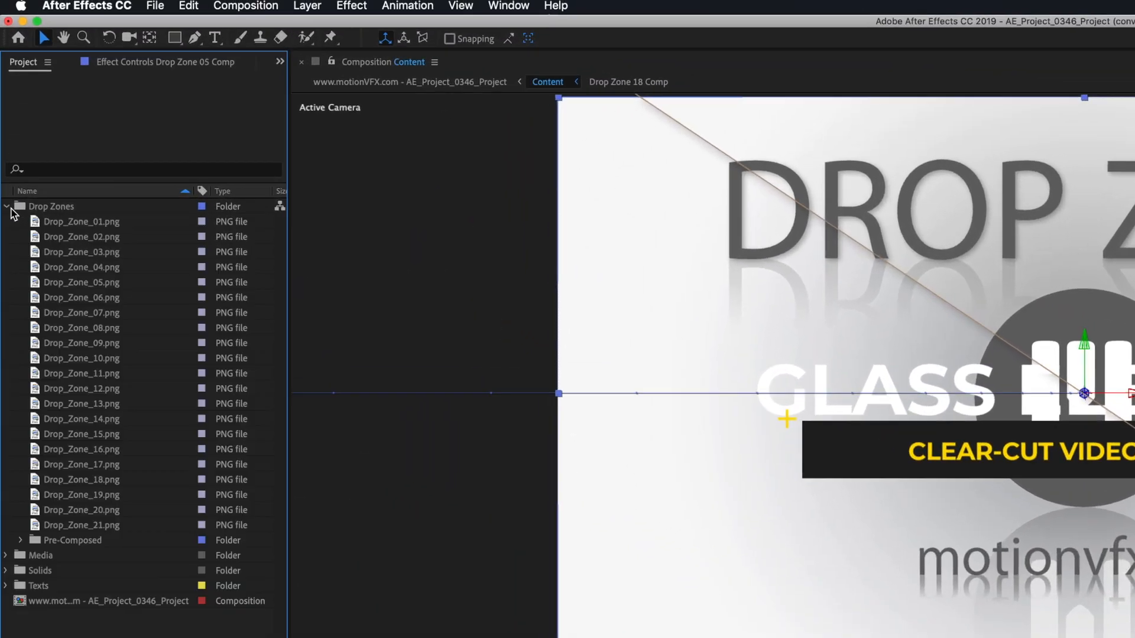
Replace Drop_Zone_05.png with Footage.mov so the travel footage fills the drop zone
{"action": "left_click", "coordinate": [82, 291]}
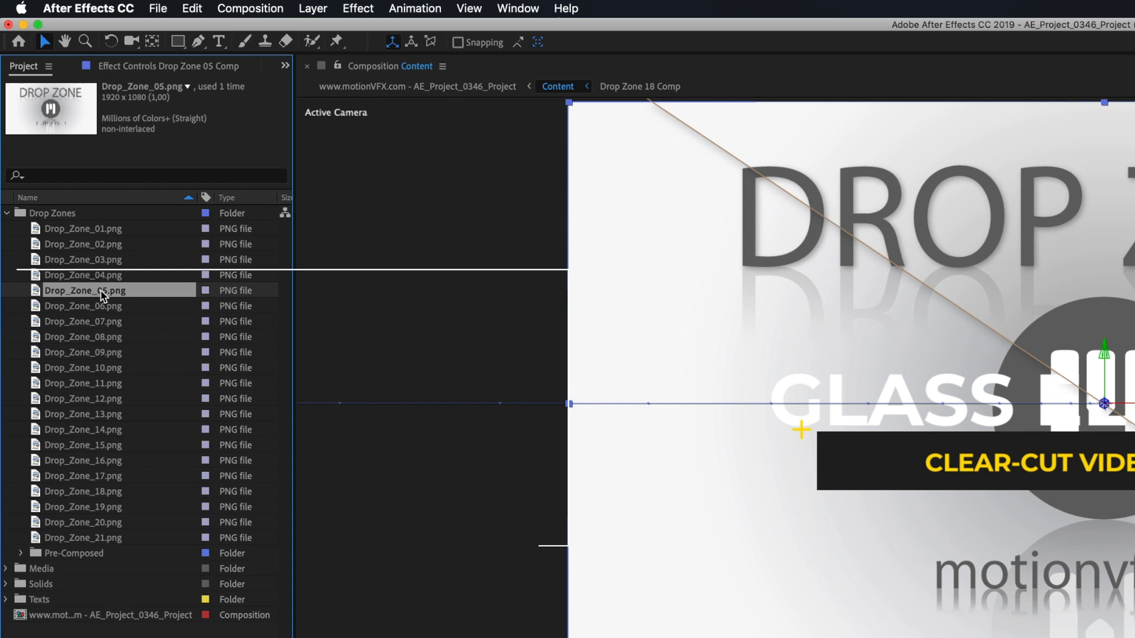
{"action": "right_click", "coordinate": [85, 291]}
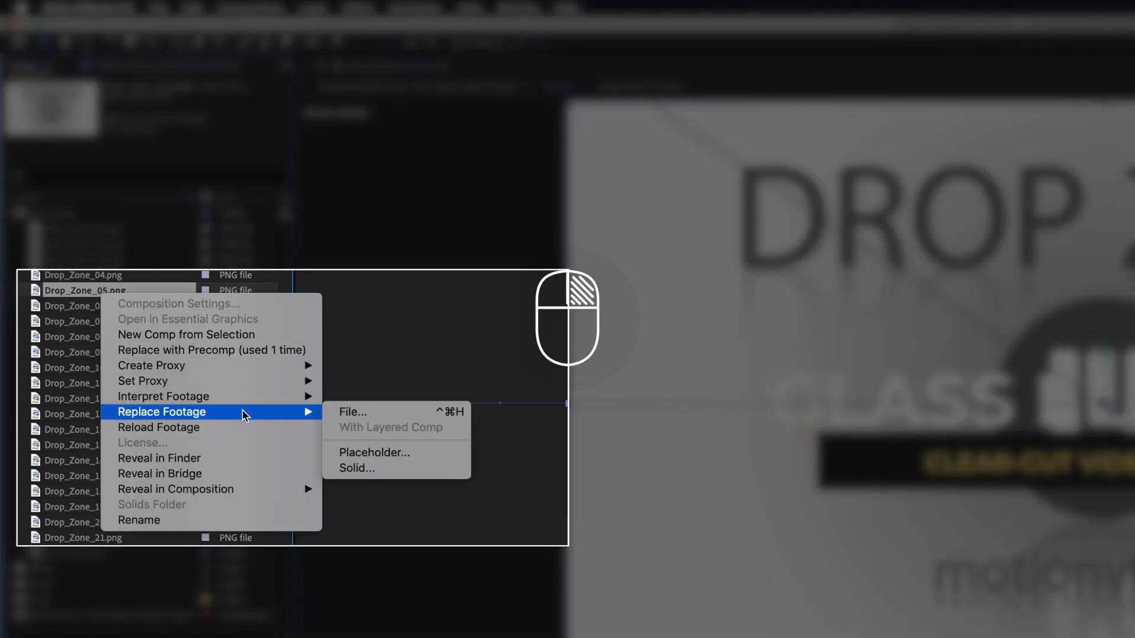
{"action": "left_click", "coordinate": [352, 411]}
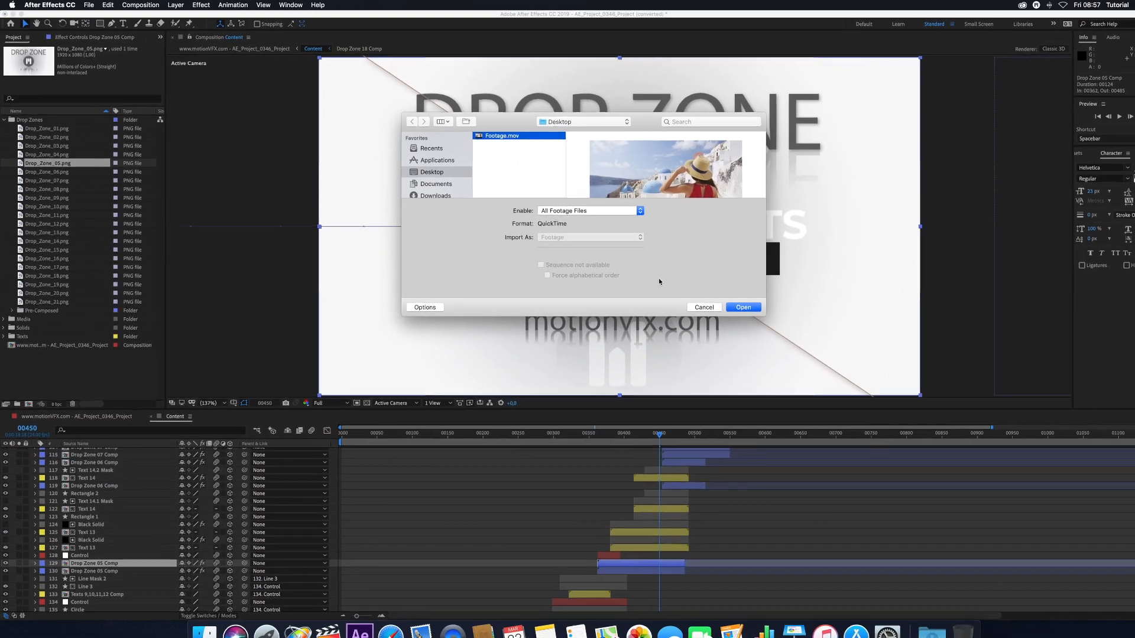
{"action": "left_click", "coordinate": [743, 308]}
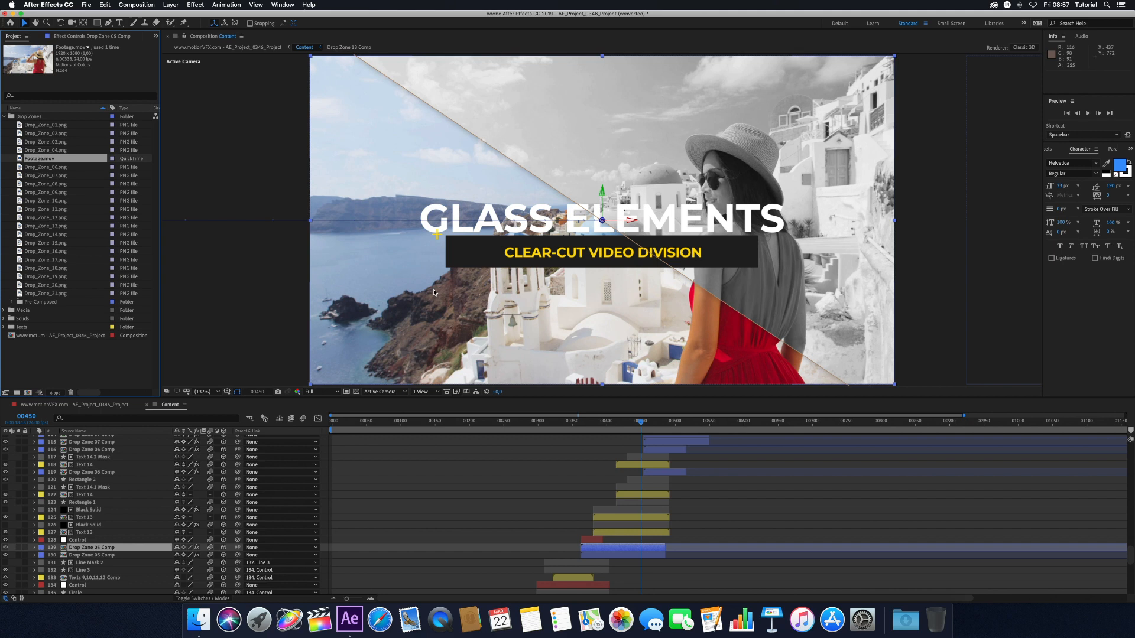
Retype the template text in the Text 13 precomp as 'ENJOY YOUR TIME IN THE SUN'
{"action": "left_click", "coordinate": [5, 116]}
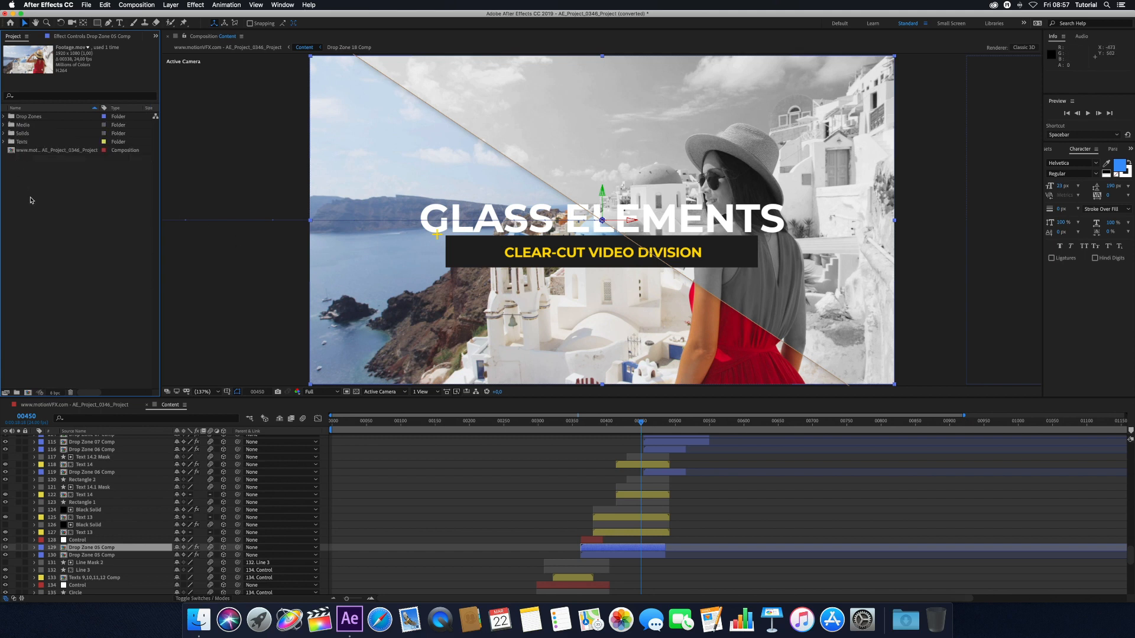
{"action": "mouse_move", "coordinate": [70, 282]}
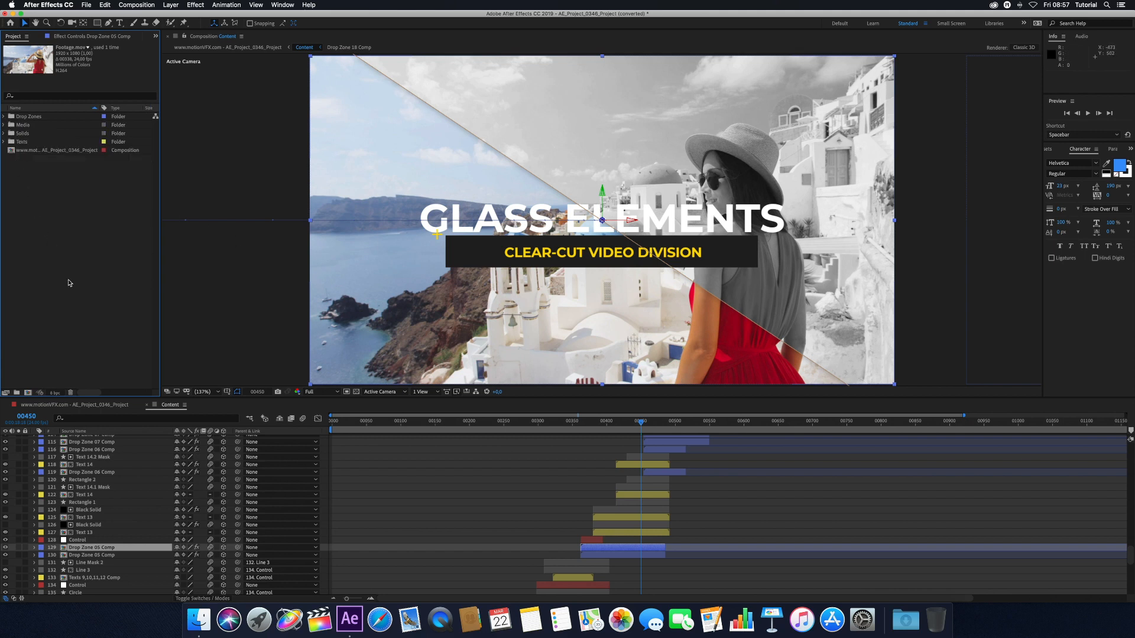
{"action": "mouse_move", "coordinate": [94, 536]}
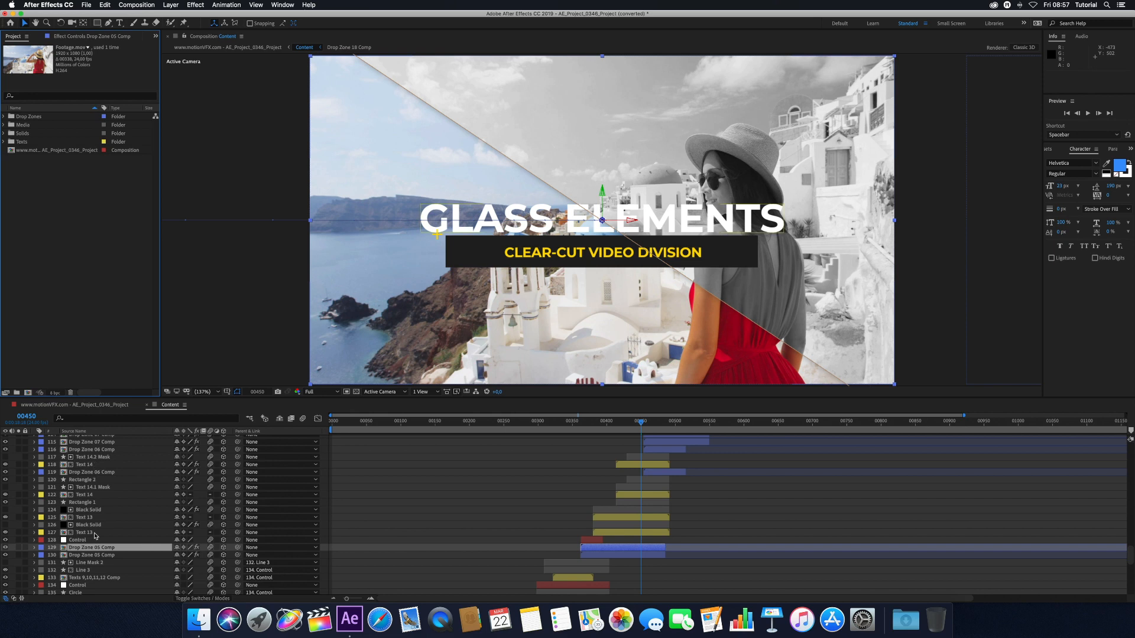
{"action": "double_click", "coordinate": [84, 533]}
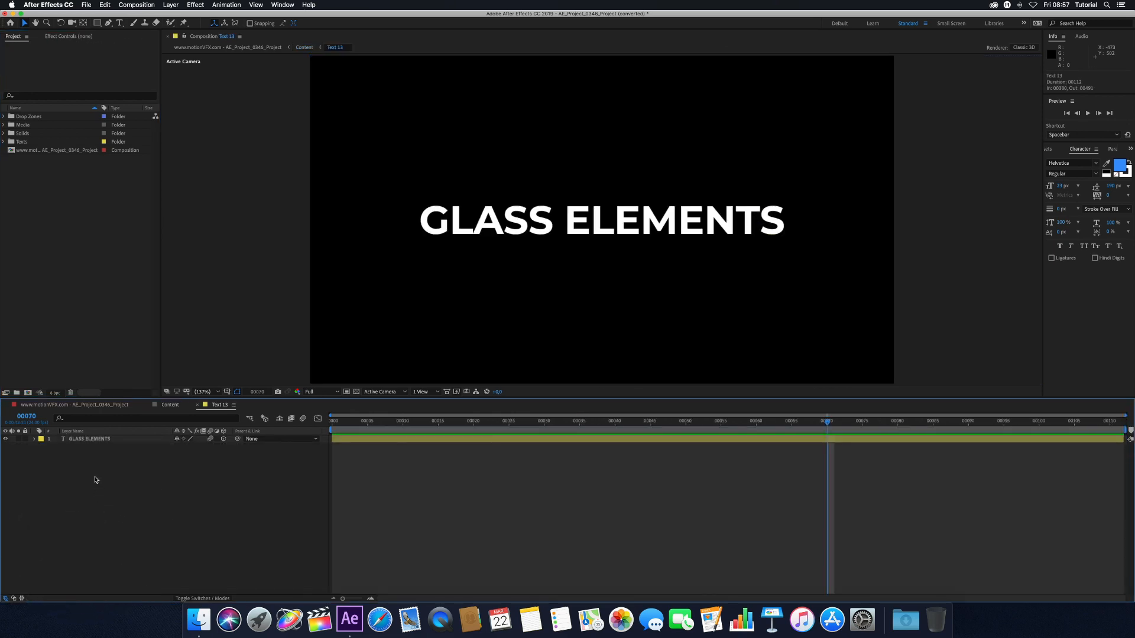
{"action": "left_click", "coordinate": [90, 441]}
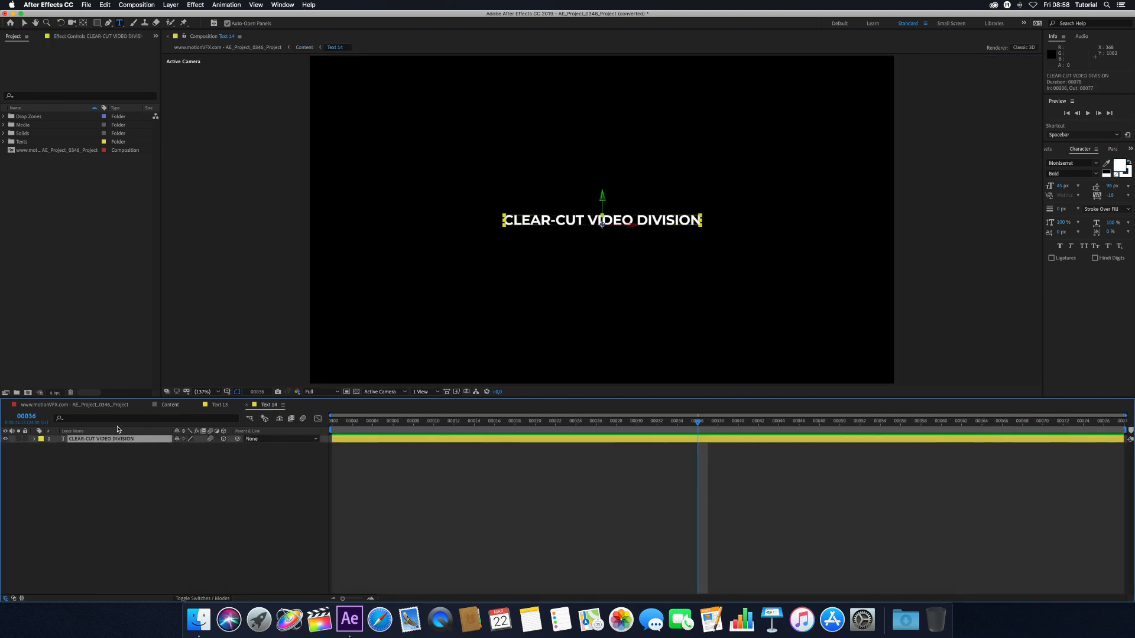
{"action": "type", "text": "ENJOY YOUR TIME IN THE SUN"}
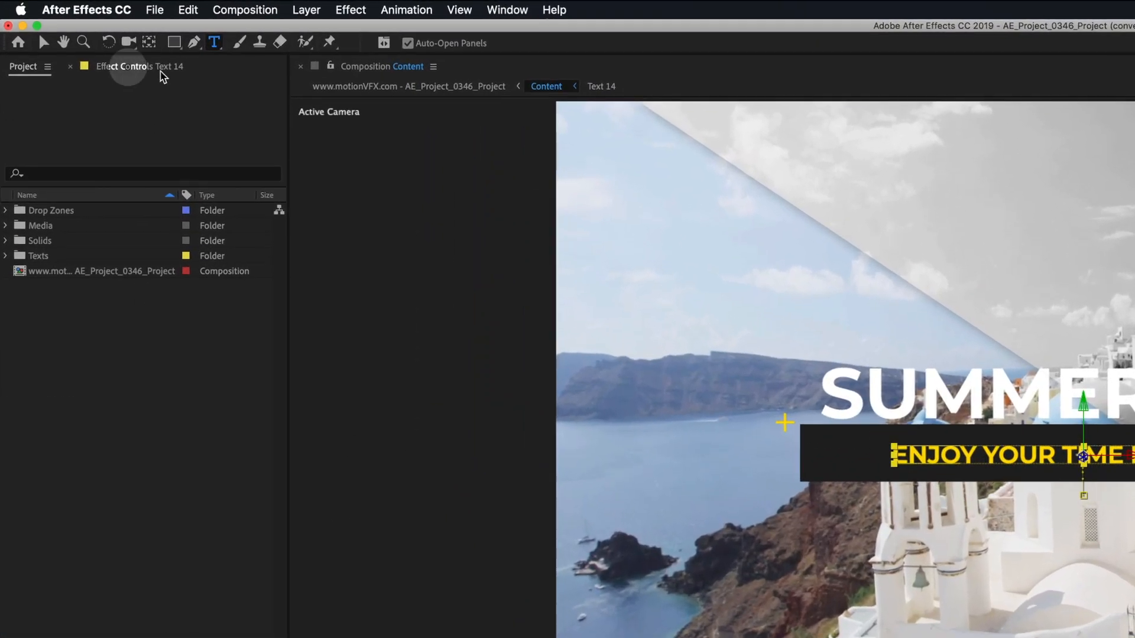
Change the subtitle's Fill Color from yellow to blue in Effect Controls
{"action": "left_click", "coordinate": [144, 66]}
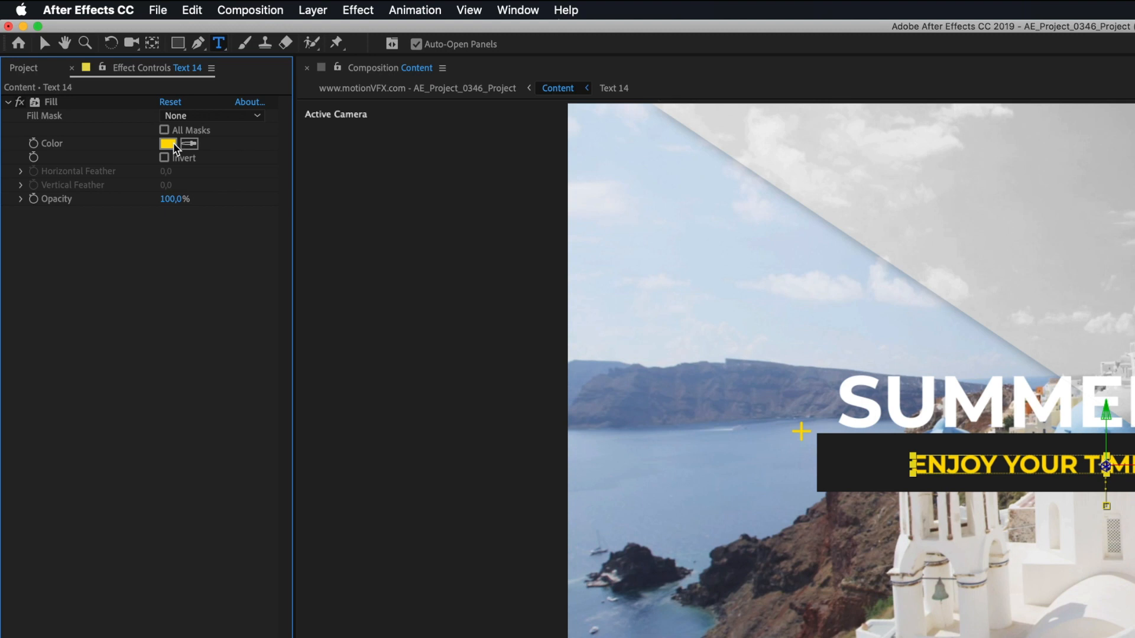
{"action": "left_click", "coordinate": [167, 143]}
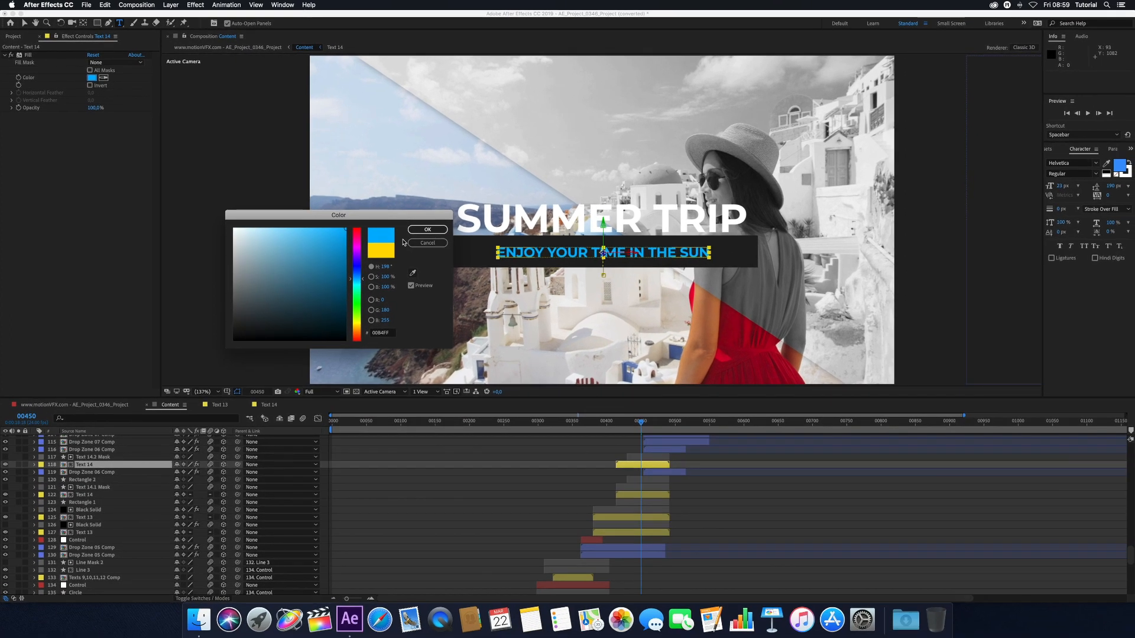
{"action": "left_click", "coordinate": [427, 229]}
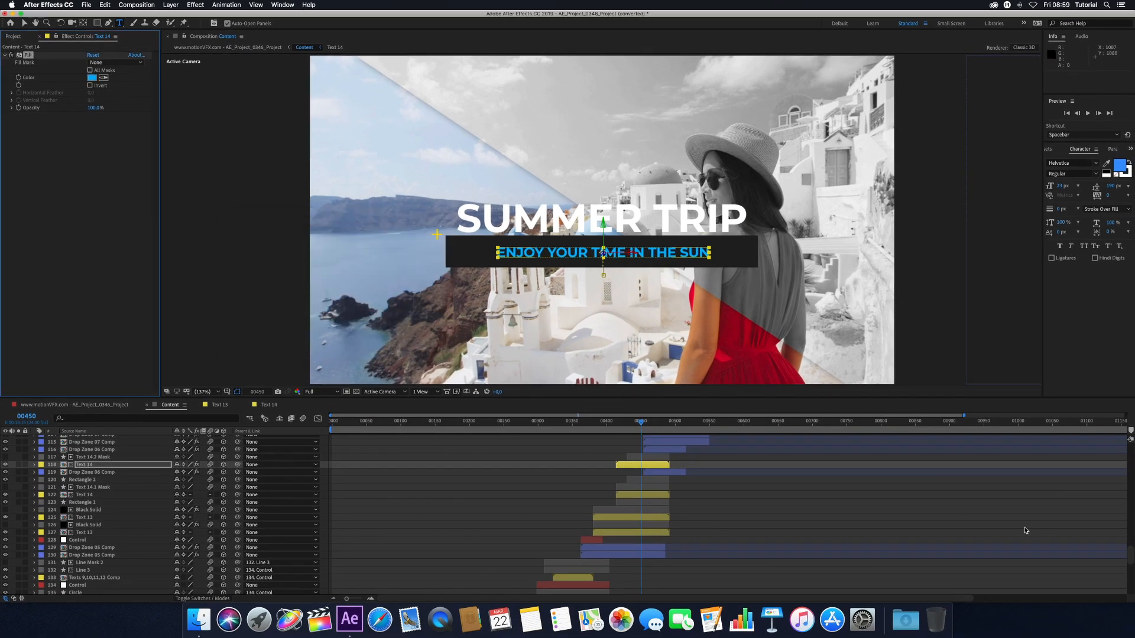
Find the Fill effect by searching 'fill' and set its colour to red on the Crosses layer
{"action": "scroll", "scroll_direction": "up", "scroll_amount": 3}
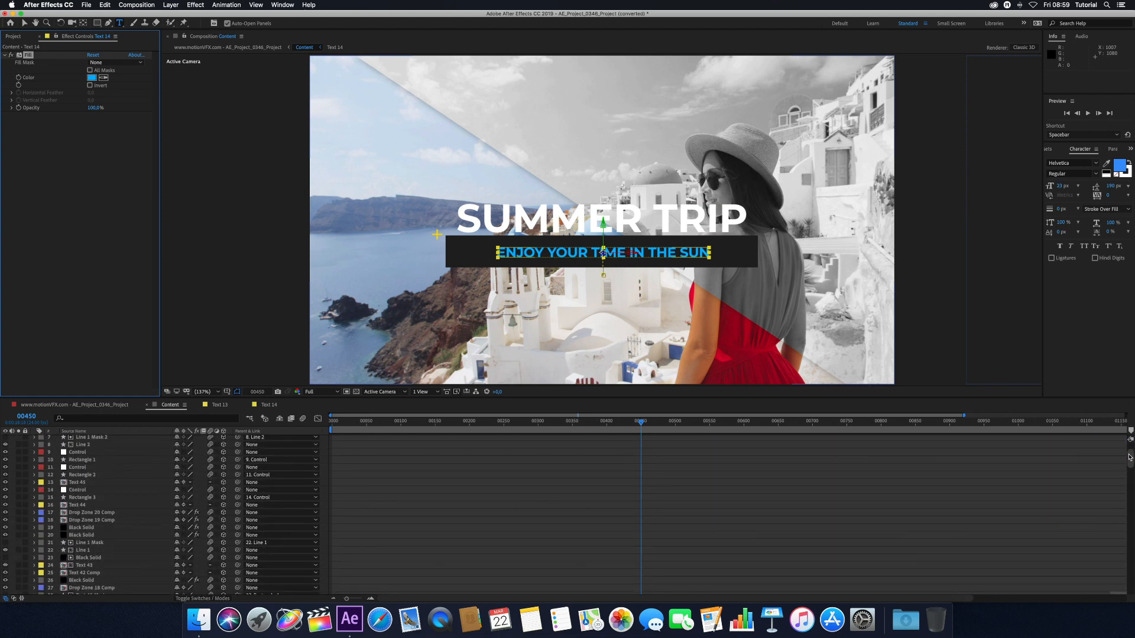
{"action": "scroll", "scroll_direction": "up", "scroll_amount": 3}
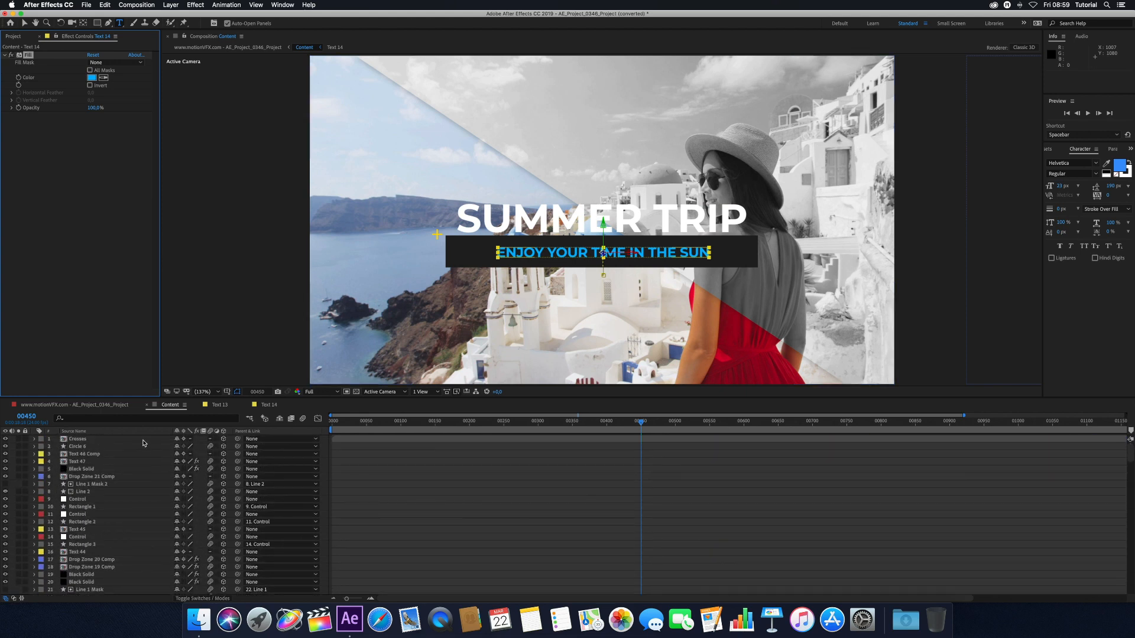
{"action": "left_click", "coordinate": [78, 438]}
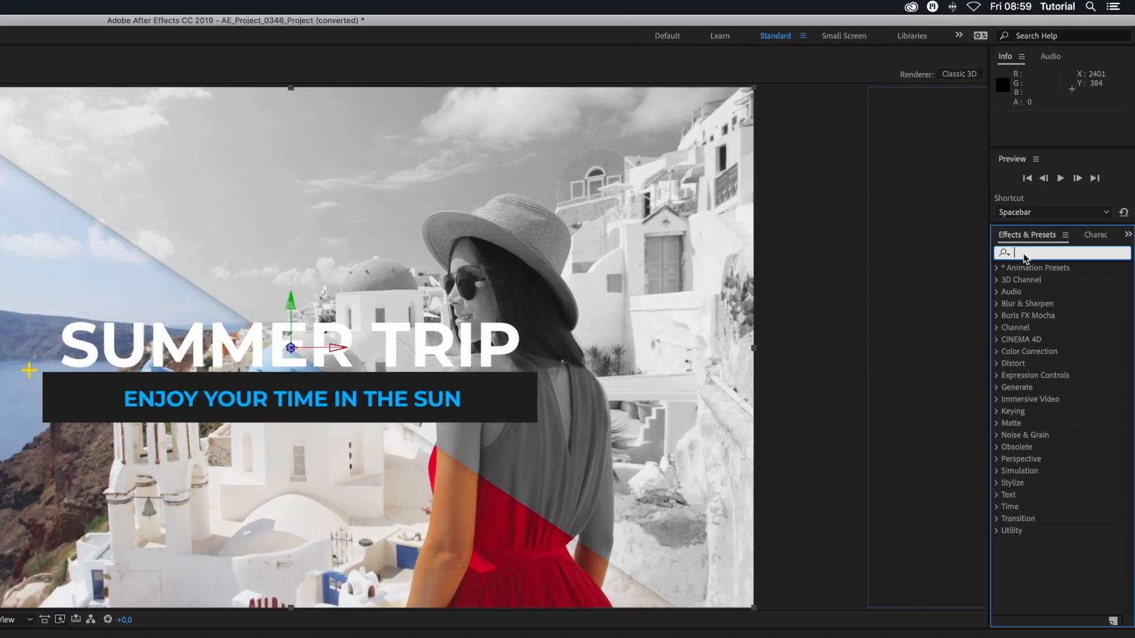
{"action": "type", "text": "fill"}
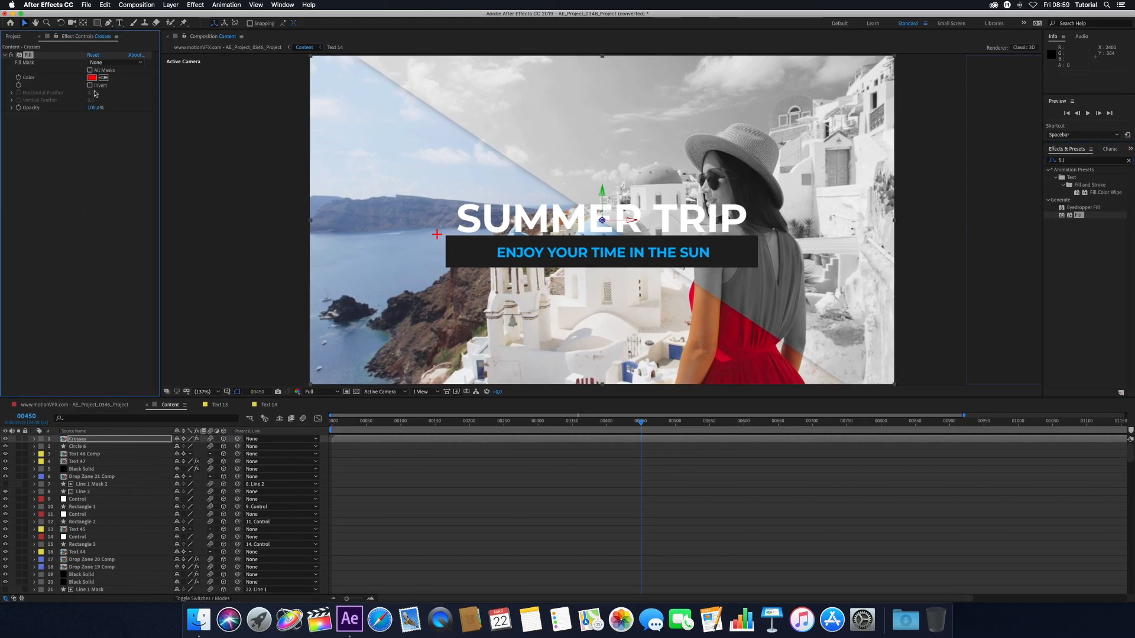
{"action": "left_click", "coordinate": [93, 78]}
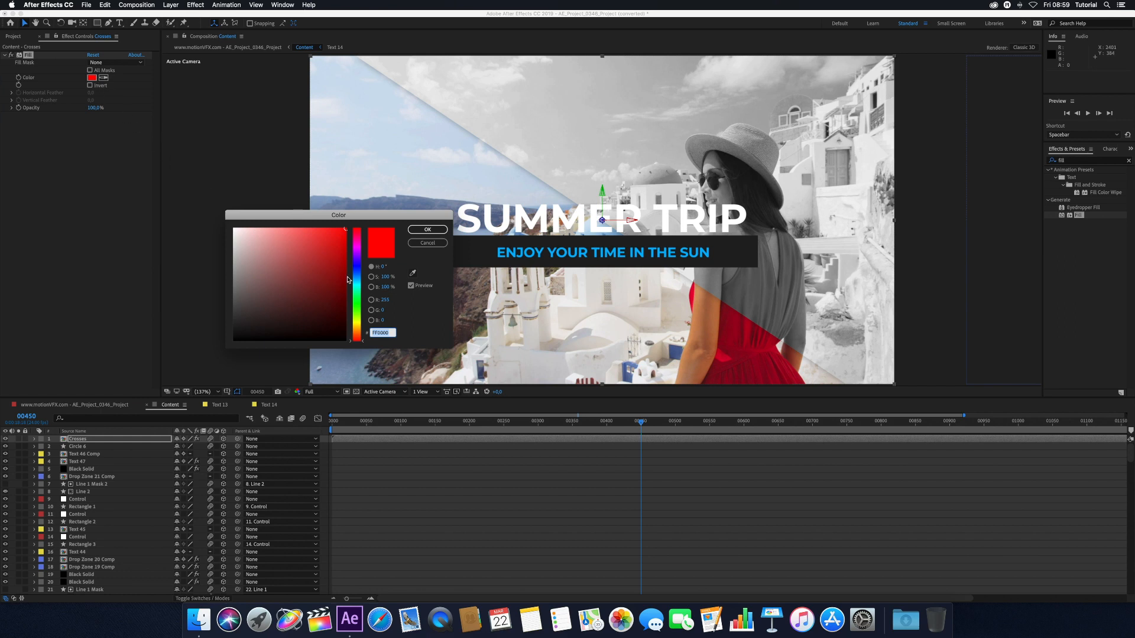